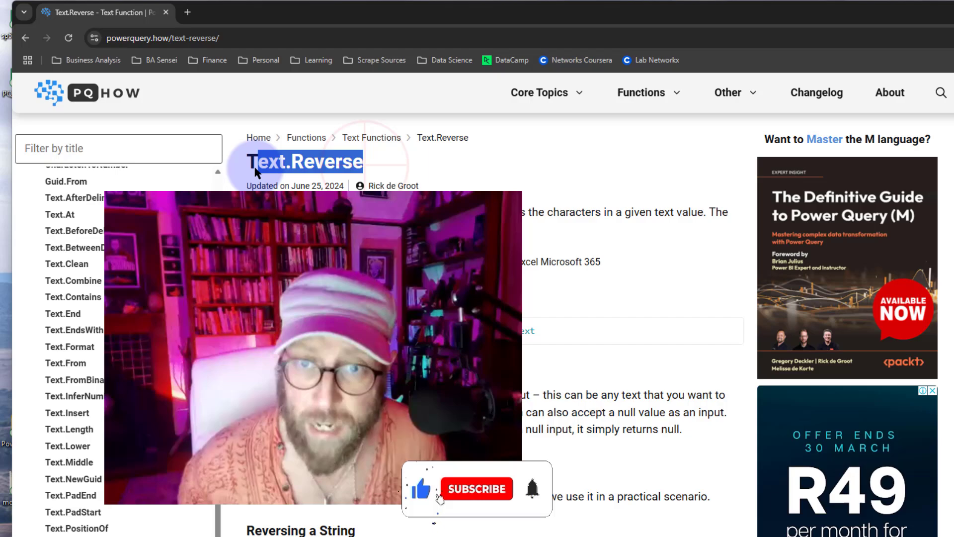
# Highlight the sample reversed text and the four BA detail rows in the source table.
pyautogui.click(477, 489)
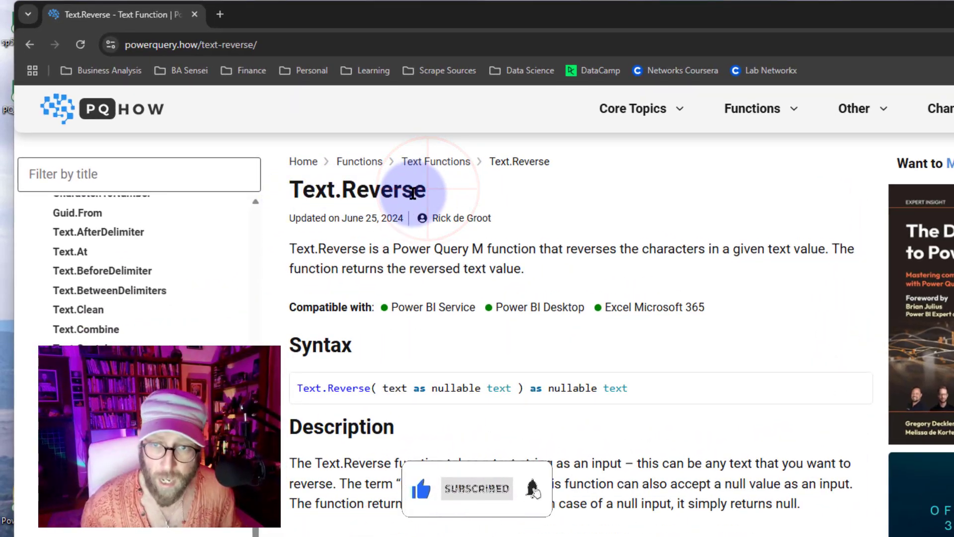
pyautogui.scroll(-3)
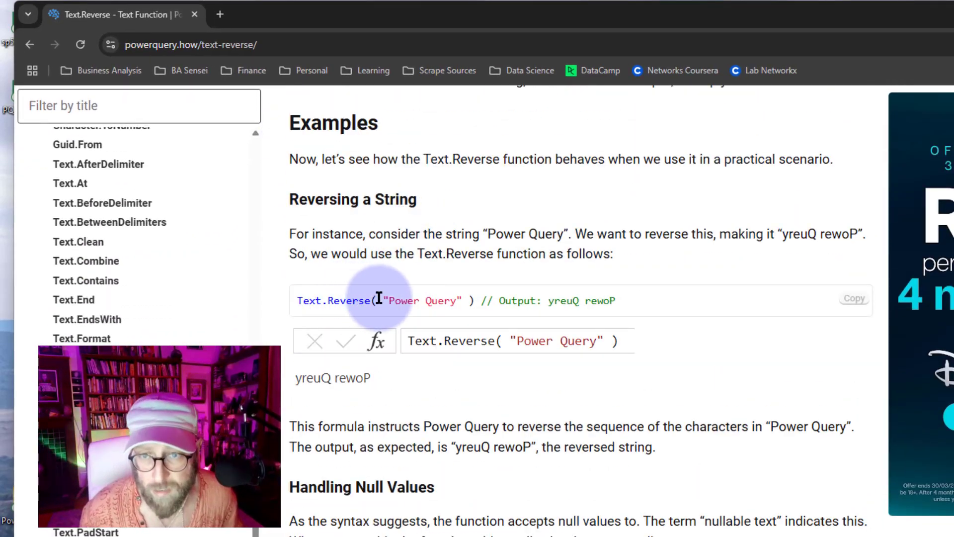
pyautogui.doubleClick(424, 300)
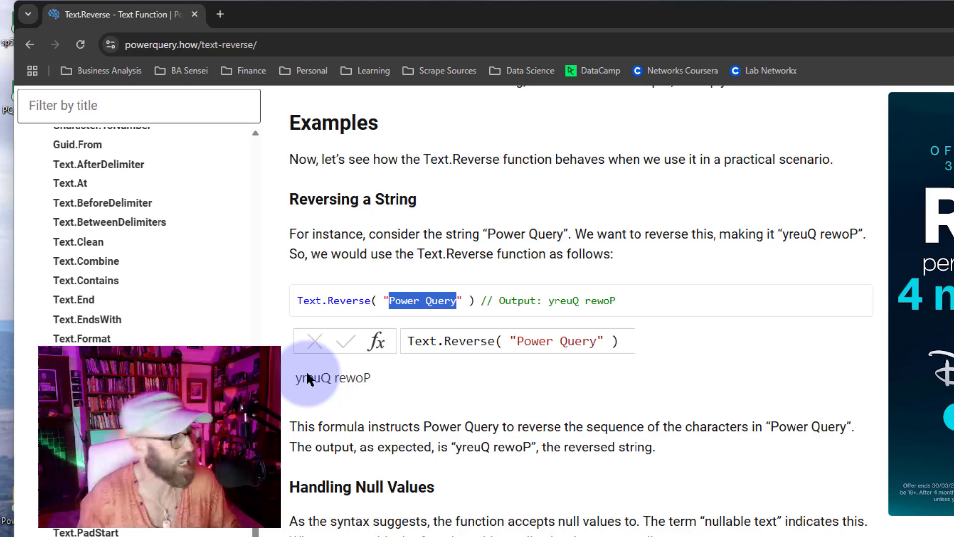
pyautogui.scroll(-3)
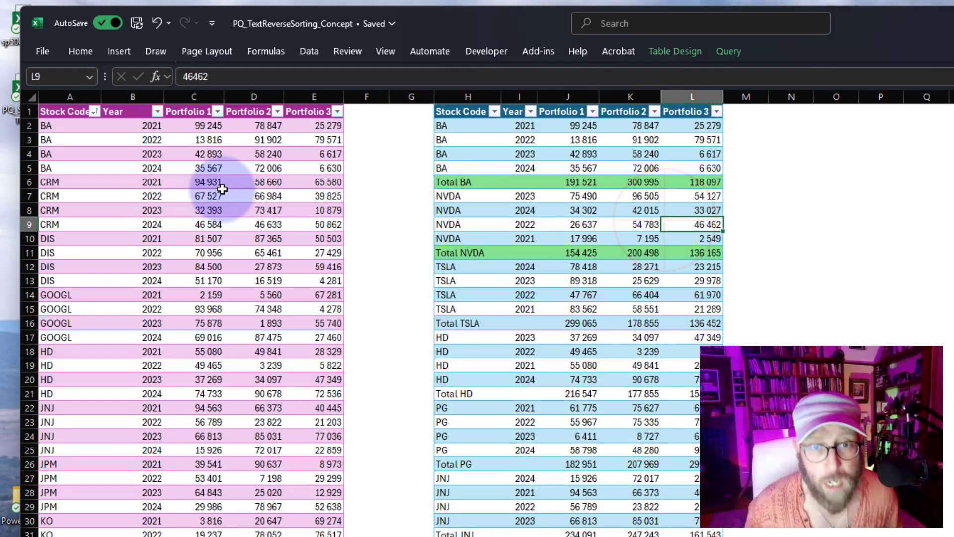
pyautogui.click(194, 238)
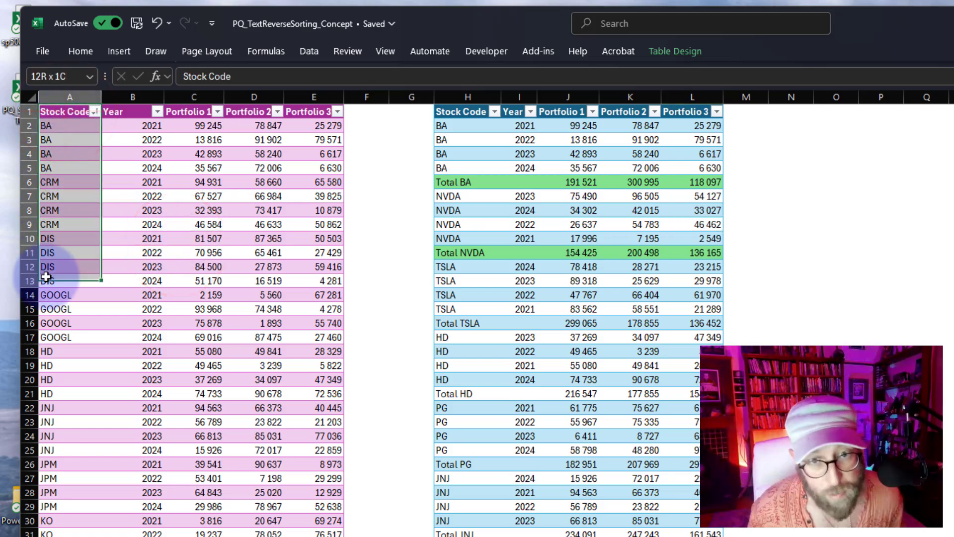
pyautogui.click(132, 167)
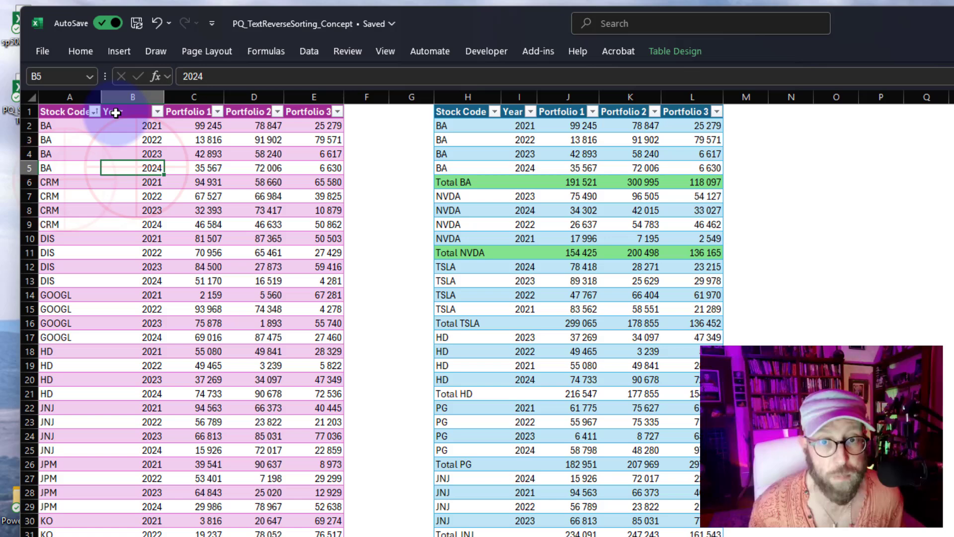
pyautogui.click(45, 125)
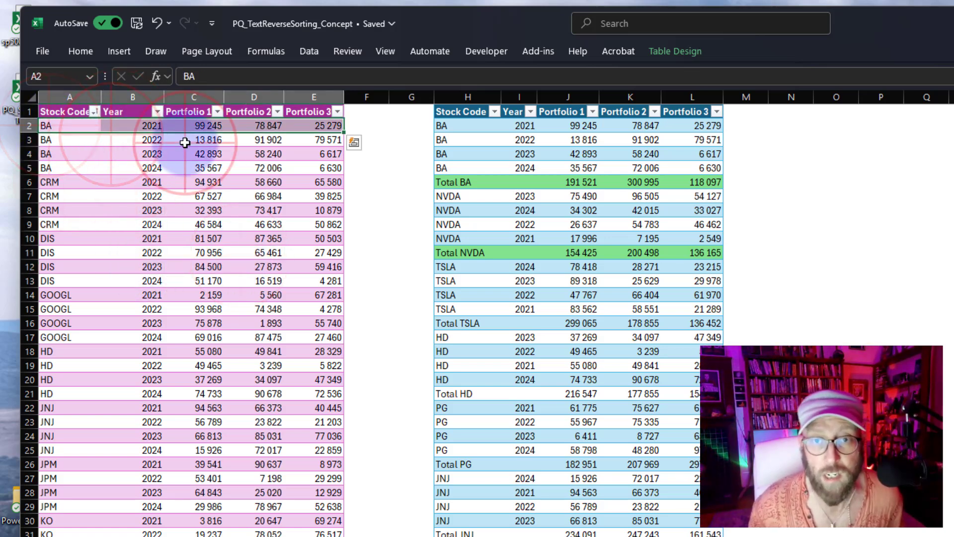
pyautogui.click(132, 125)
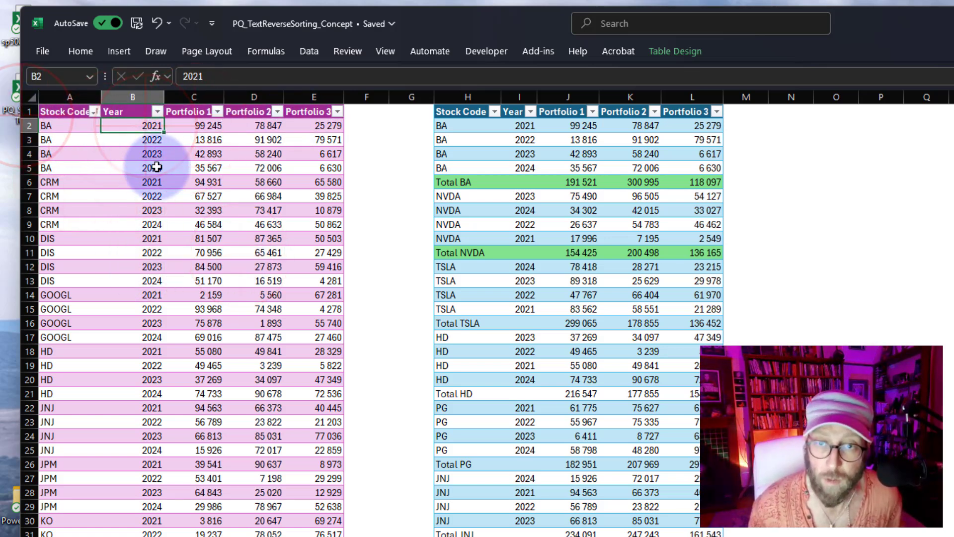
pyautogui.moveTo(132, 125); pyautogui.dragTo(313, 168)
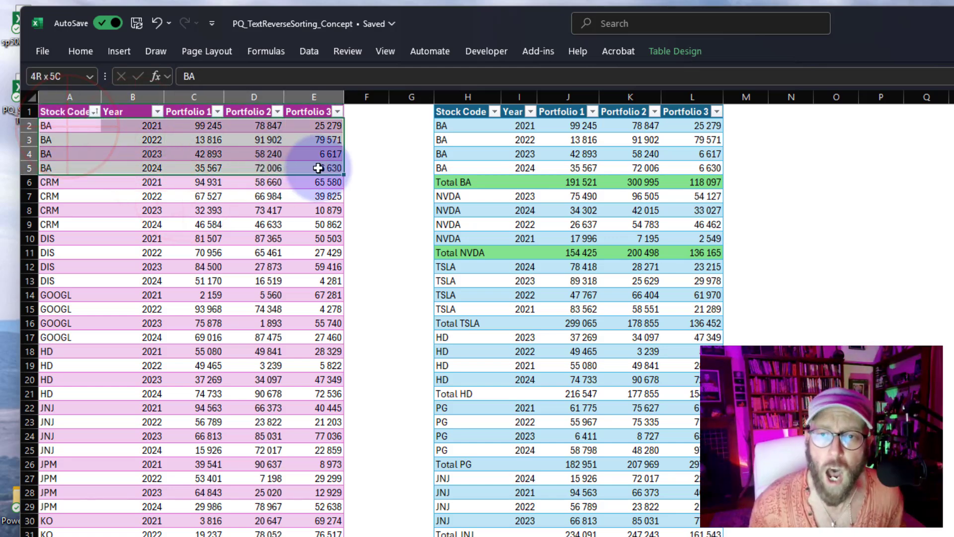
pyautogui.click(70, 196)
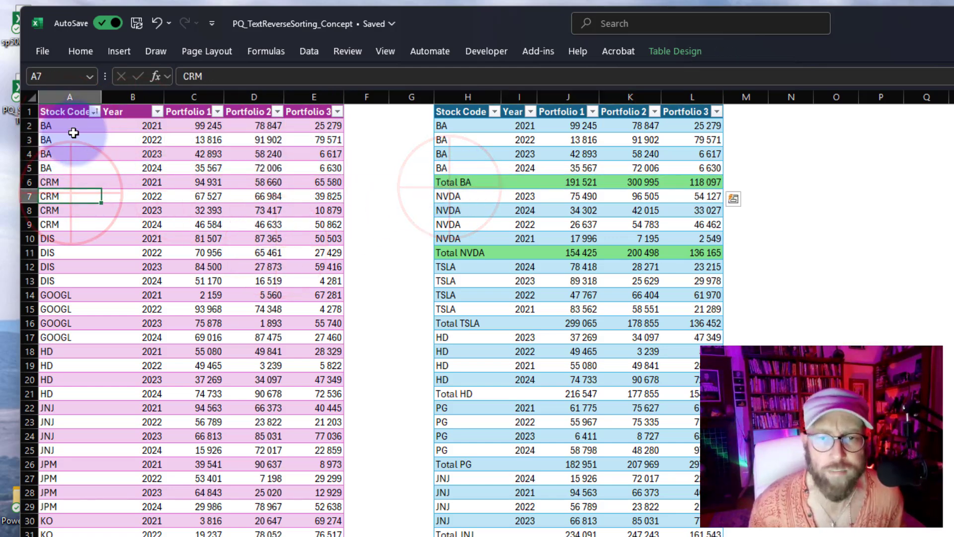
pyautogui.click(46, 125)
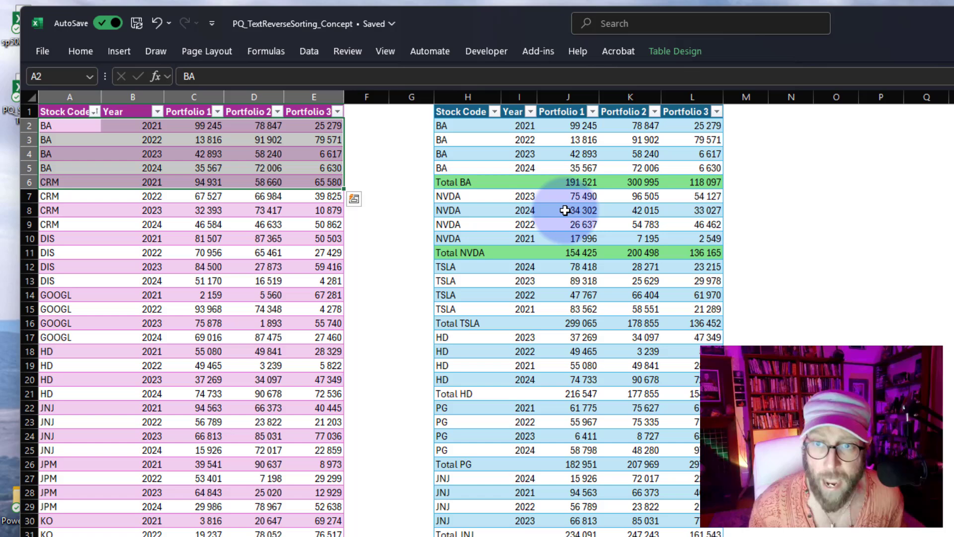
# Mark the BA rows and their Total row in the intended result table.
pyautogui.click(568, 181)
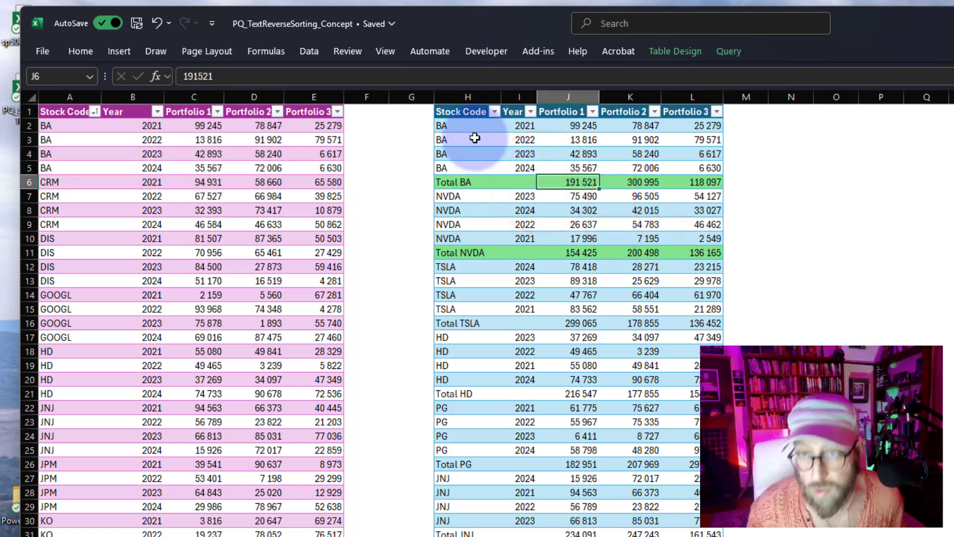
pyautogui.click(467, 97)
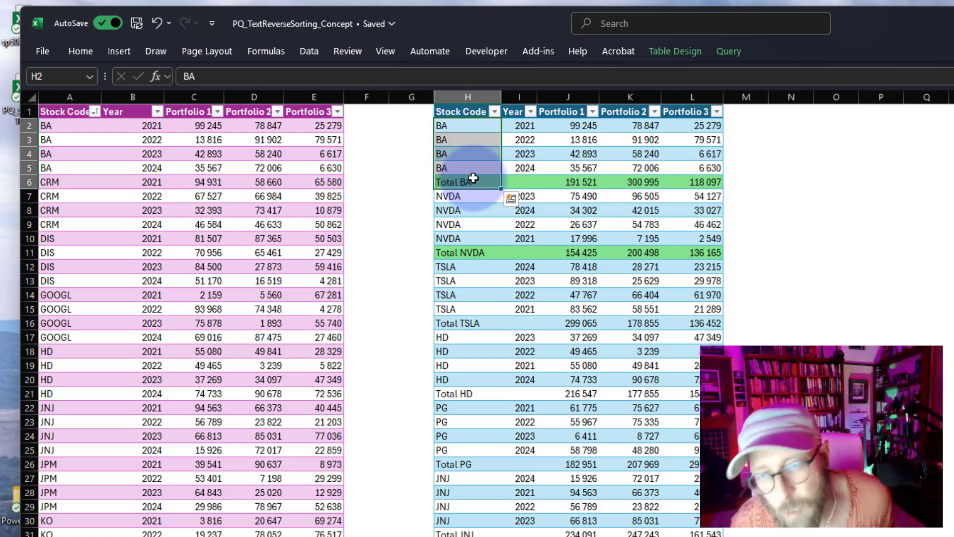
# Rename the Changed Type step in Applied Steps to MainTable.
pyautogui.click(467, 181)
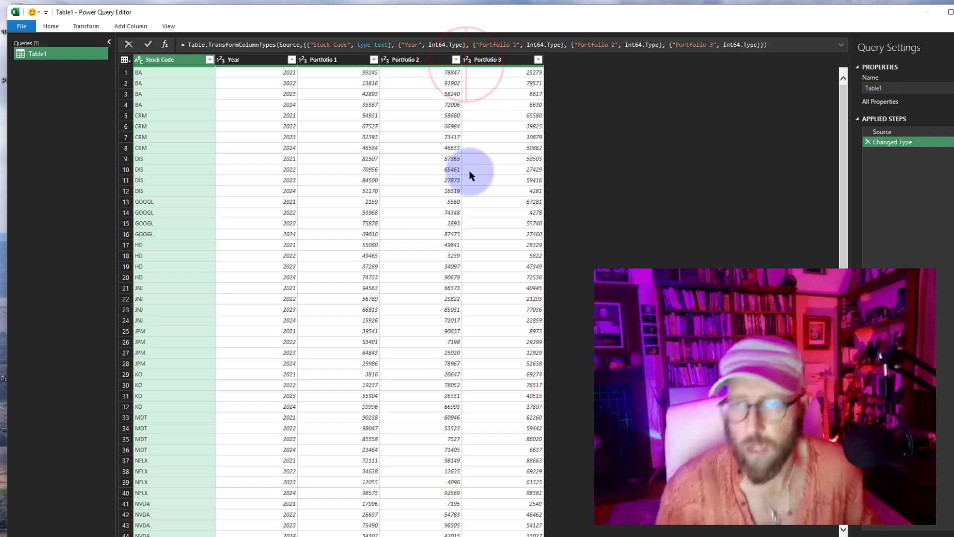
pyautogui.moveTo(840, 131)
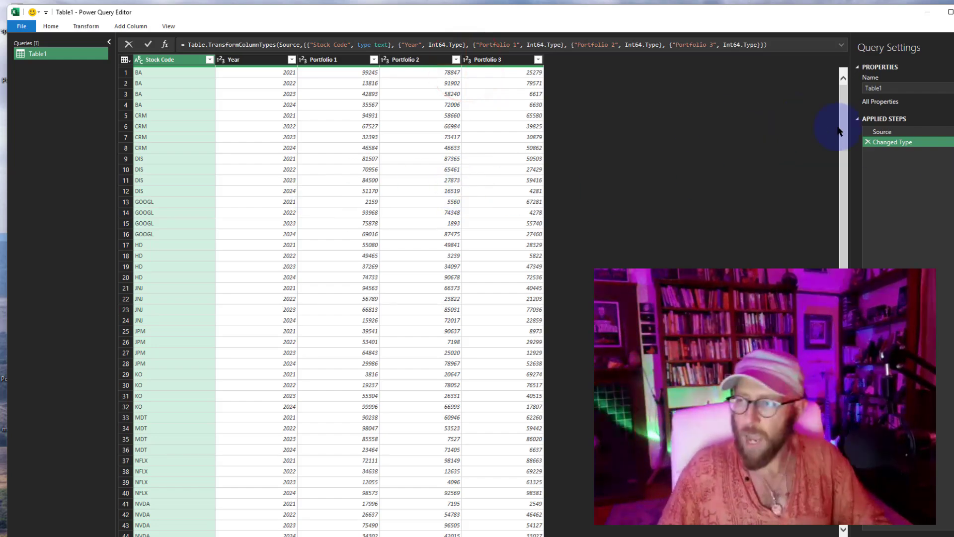
pyautogui.press('F2')
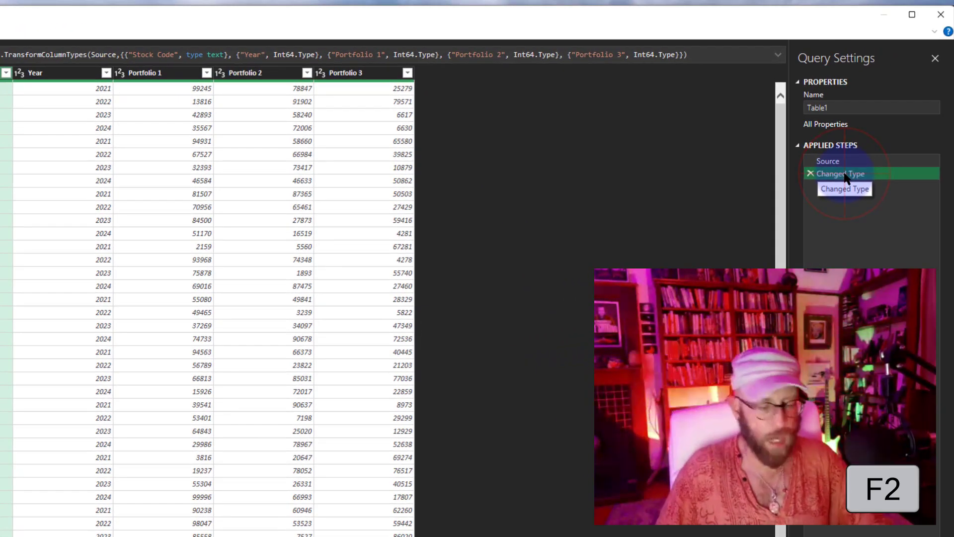
pyautogui.write('MainTable')
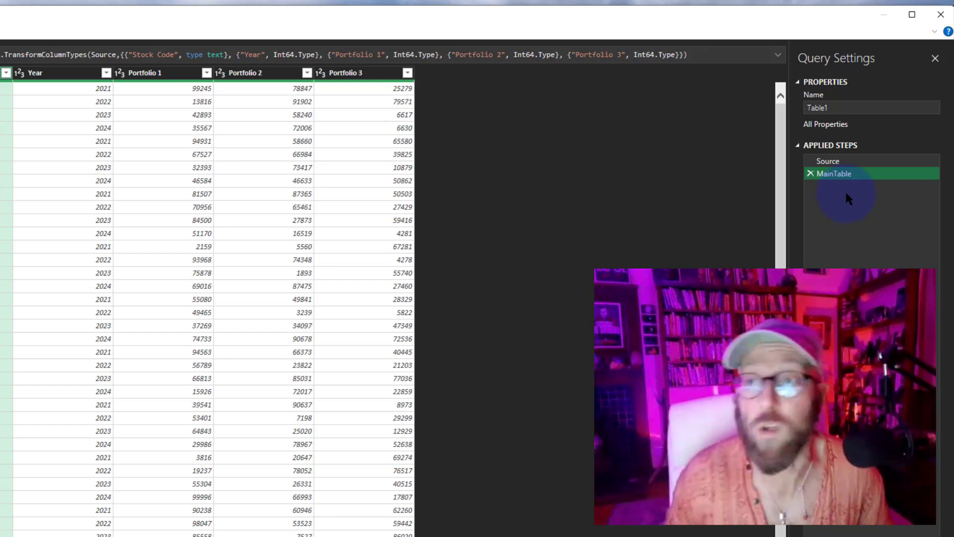
pyautogui.moveTo(840, 175)
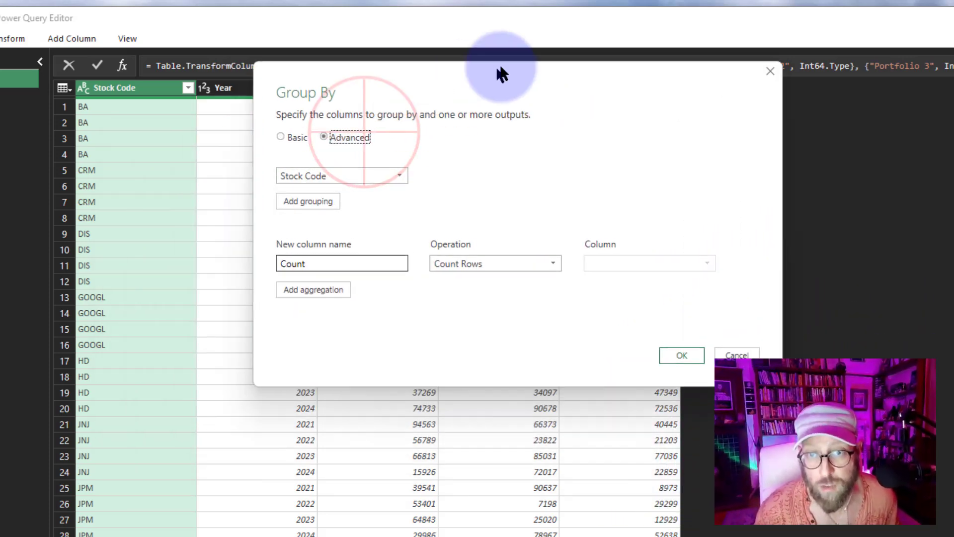
# Group by Stock Code with Sum aggregations for Portfolio 1, Portfolio 2 and Portfolio 3 under the same names.
pyautogui.click(494, 263)
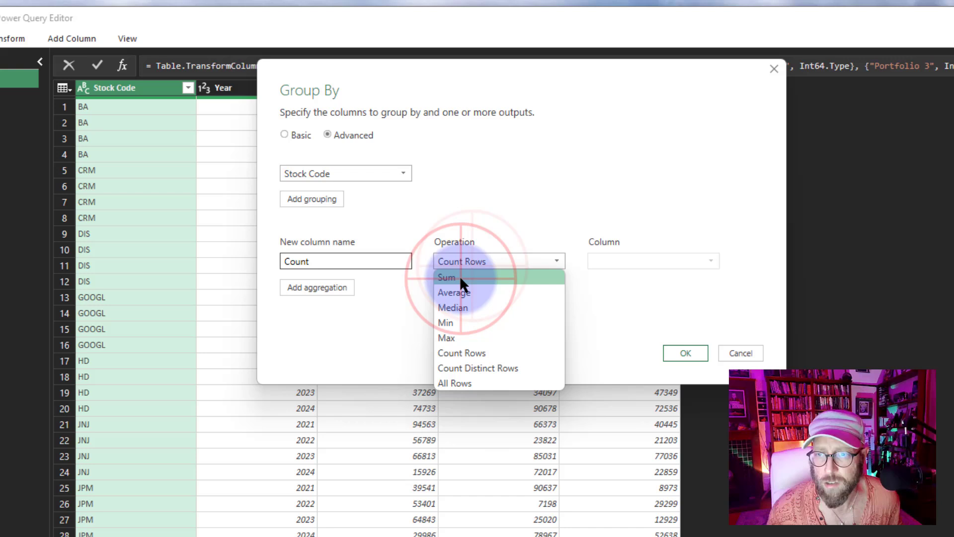
pyautogui.click(446, 277)
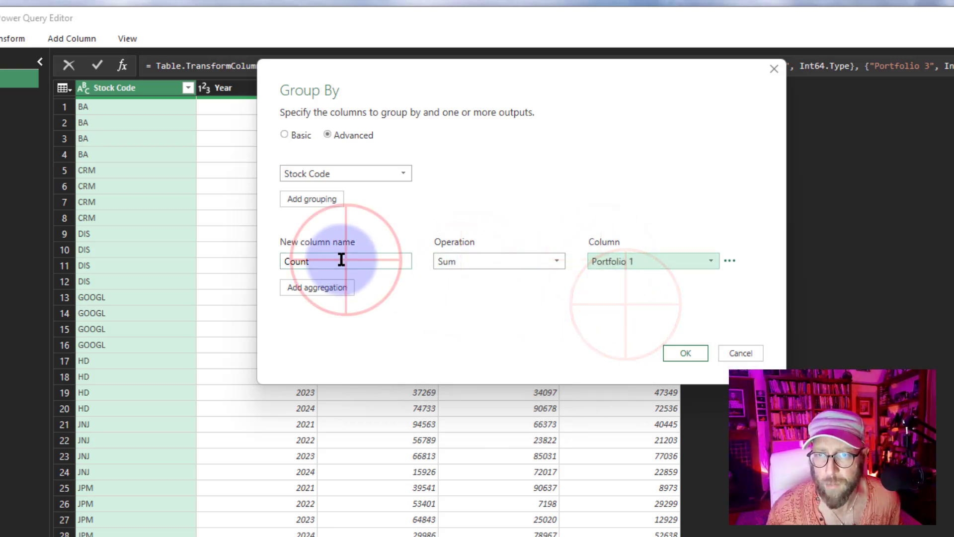
pyautogui.write('Portfolio 1')
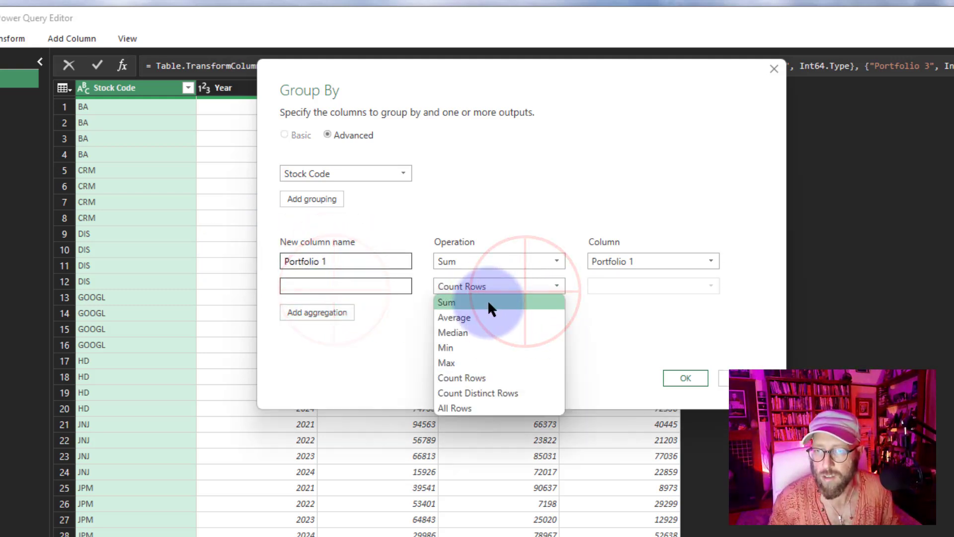
pyautogui.click(447, 303)
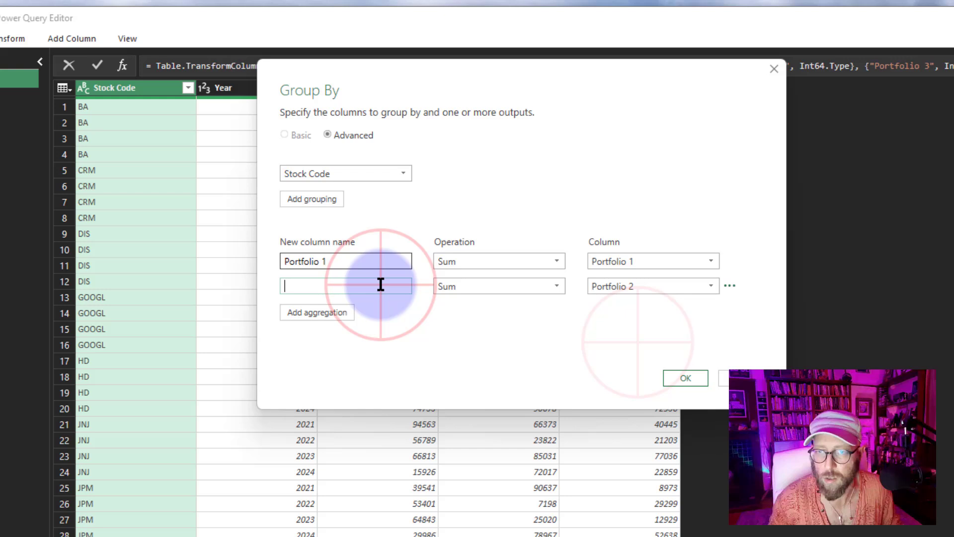
pyautogui.write('Portfolio 2')
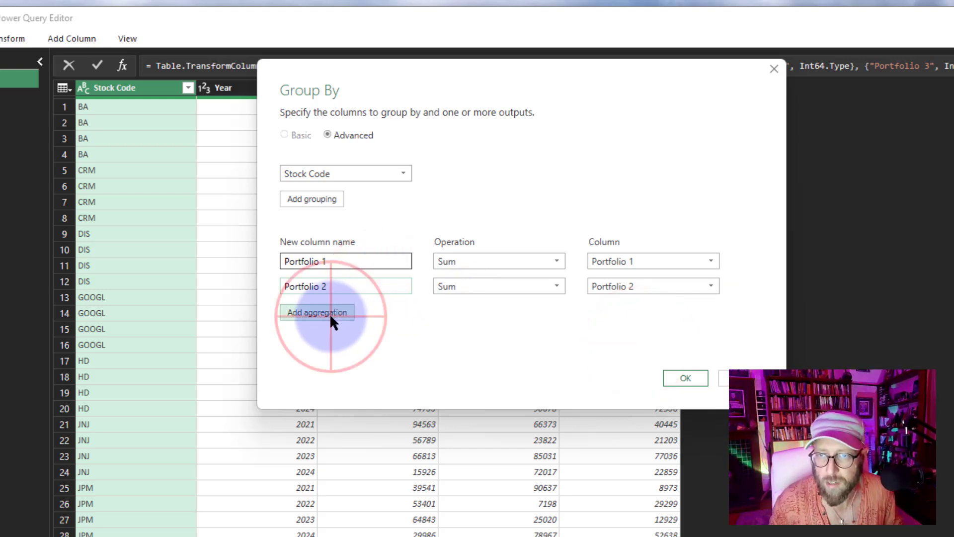
pyautogui.click(316, 312)
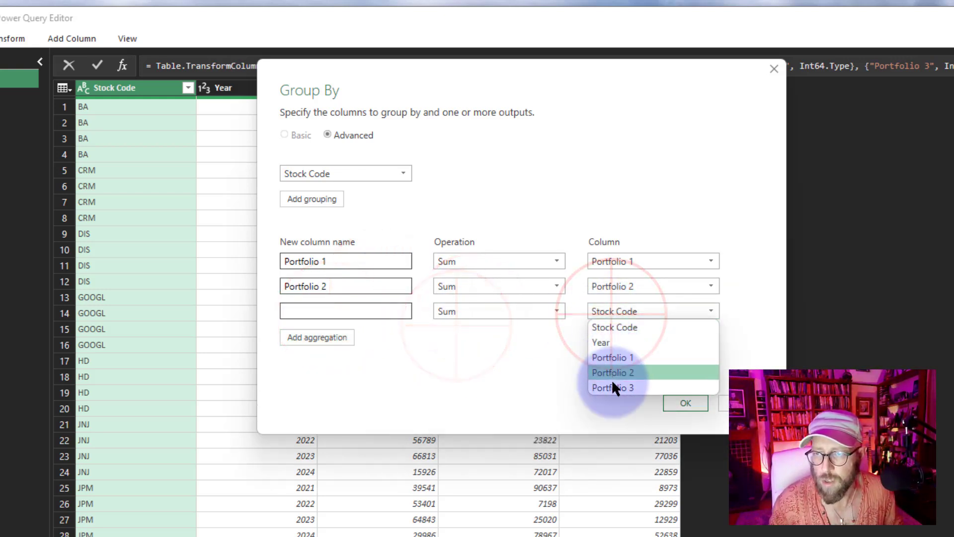
pyautogui.click(614, 388)
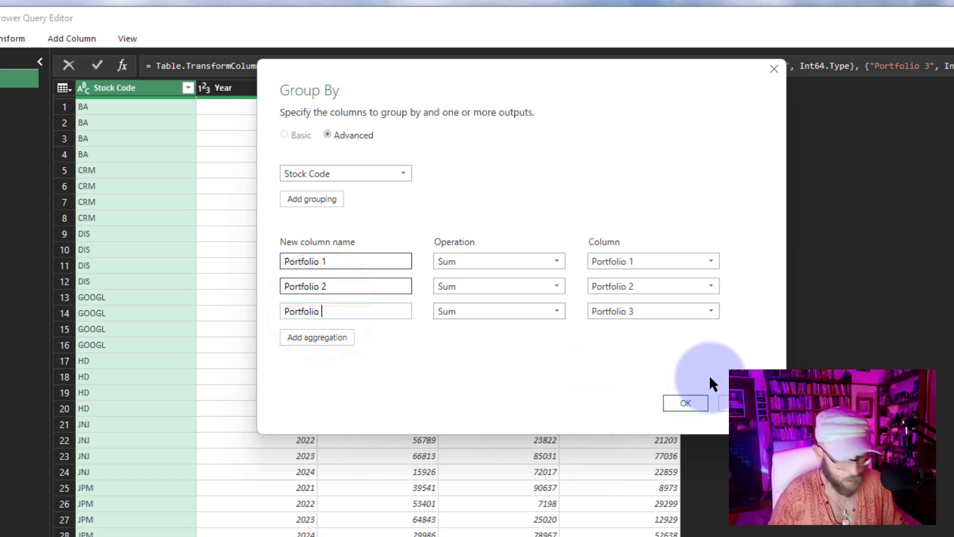
pyautogui.click(685, 403)
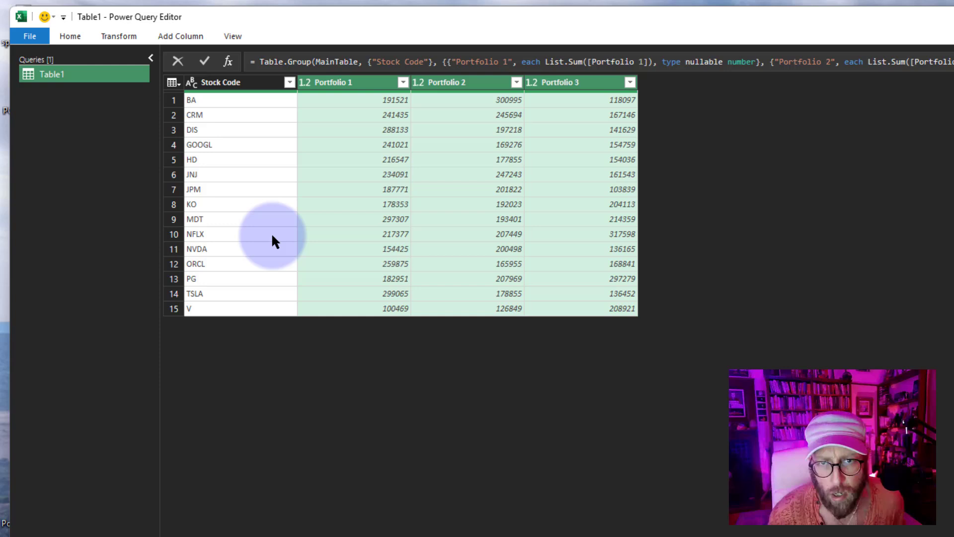
pyautogui.moveTo(356, 159)
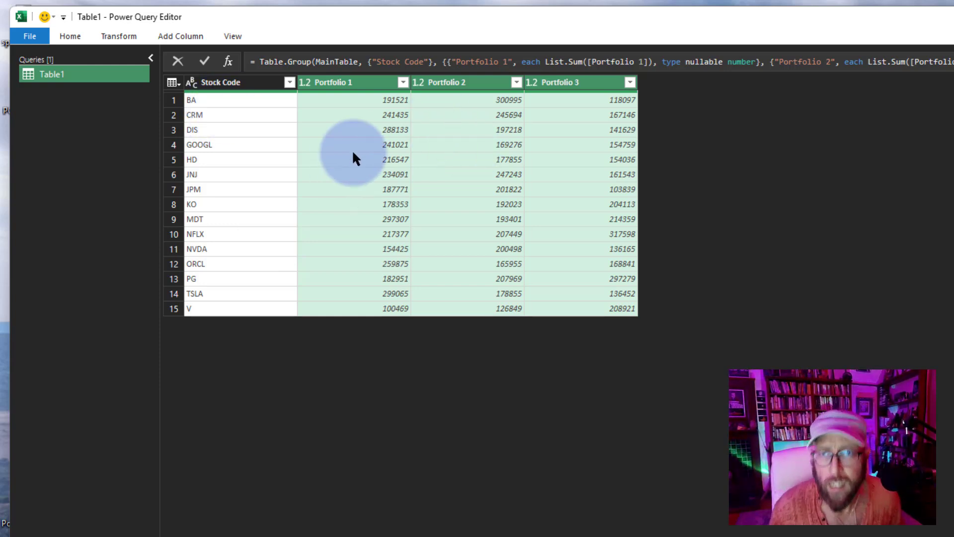
pyautogui.moveTo(611, 134)
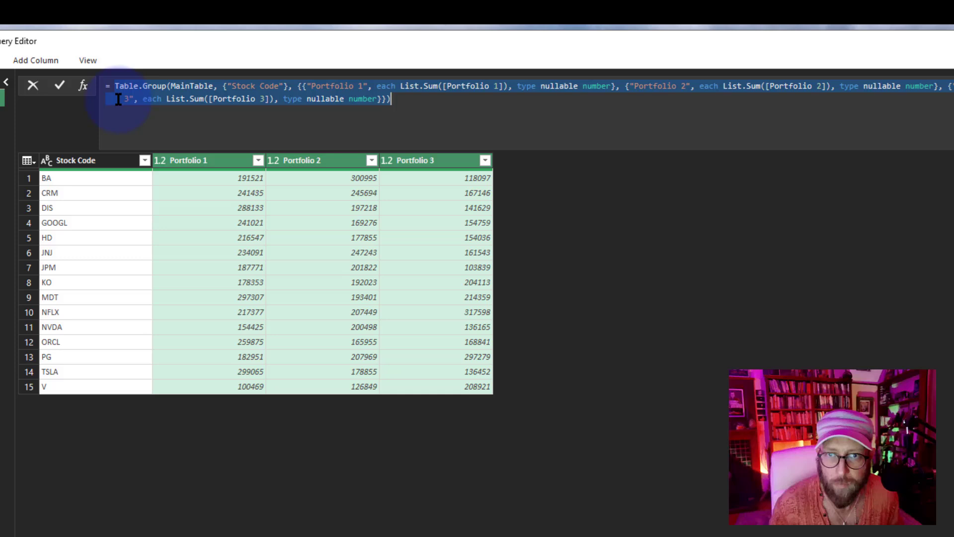
# Begin editing the Table.Group formula, typing Table.Tra at its start.
pyautogui.click(61, 178)
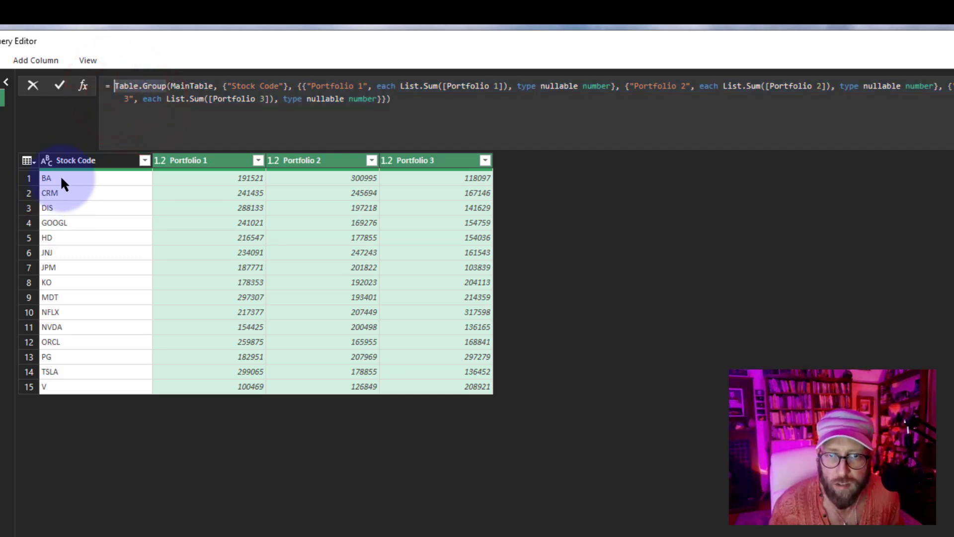
pyautogui.moveTo(44, 181)
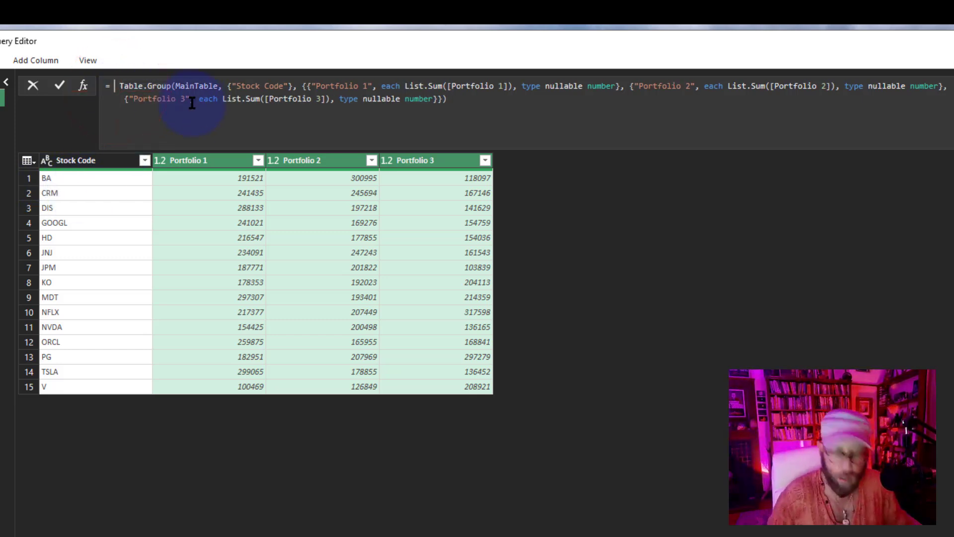
pyautogui.write('tabletra')
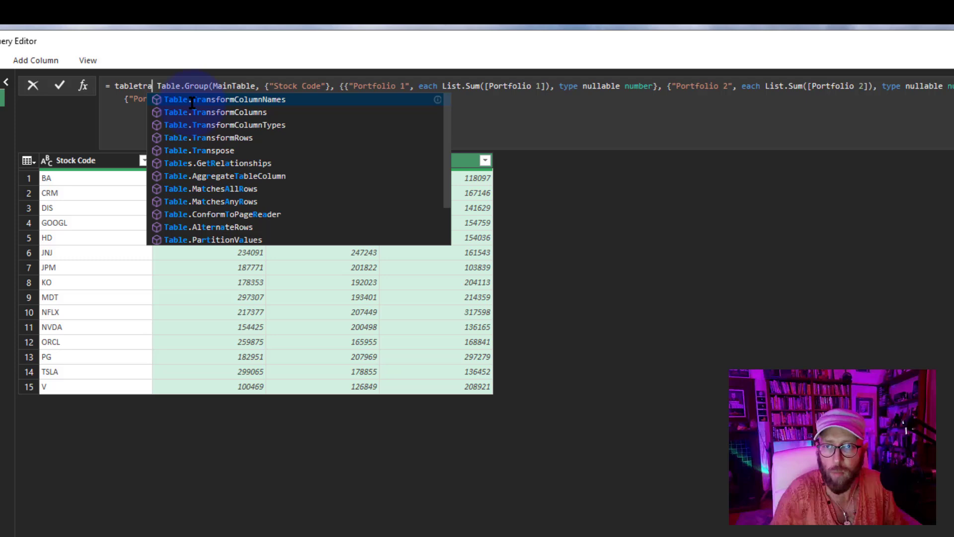
# Wrap the grouping in Table.TransformColumns {{"Stock Code", each "Total " & _}} and apply it.
pyautogui.click(221, 113)
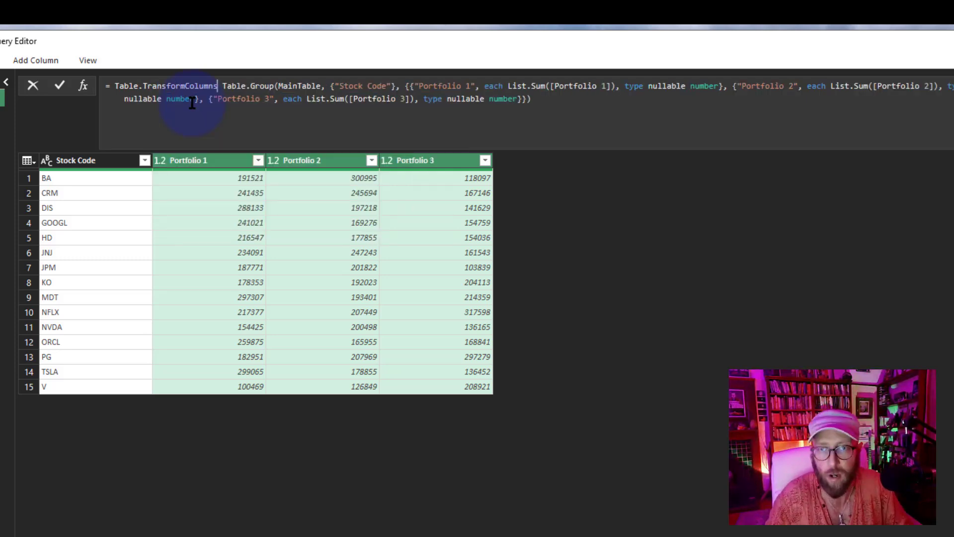
pyautogui.click(224, 85)
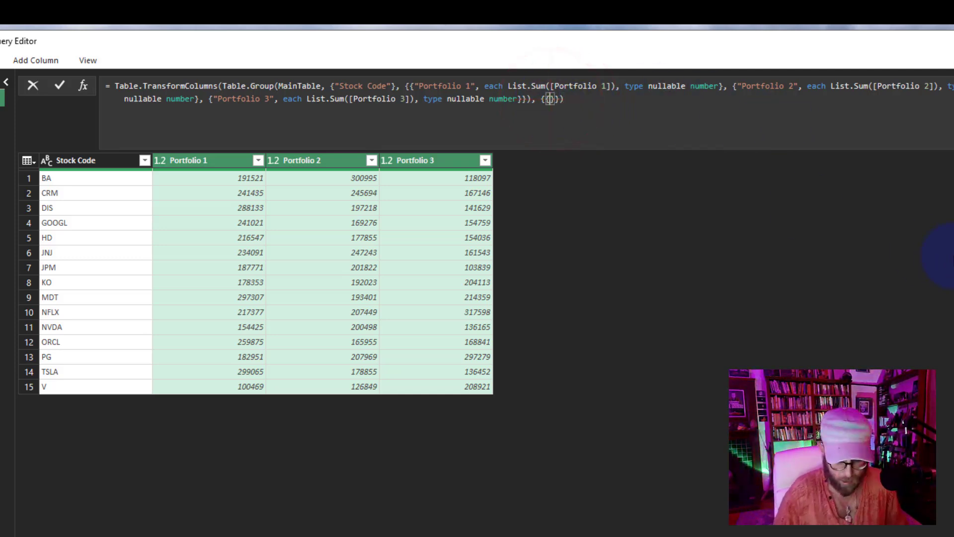
pyautogui.write('"Stock Code", each "')
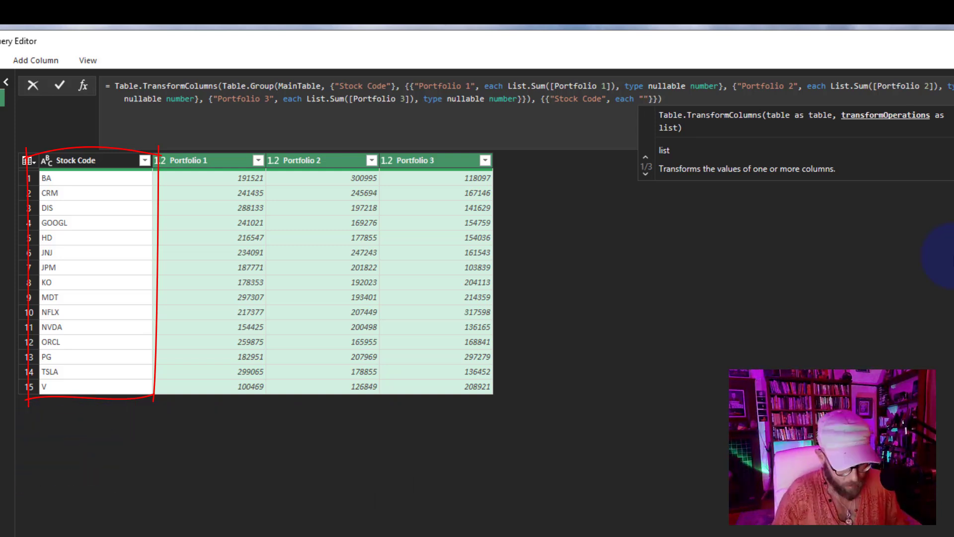
pyautogui.write('Total')
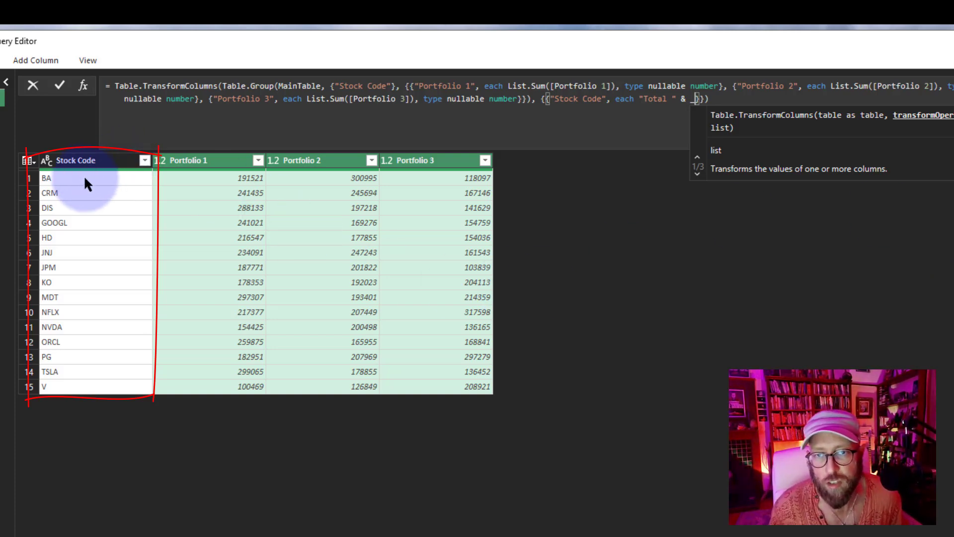
pyautogui.click(740, 99)
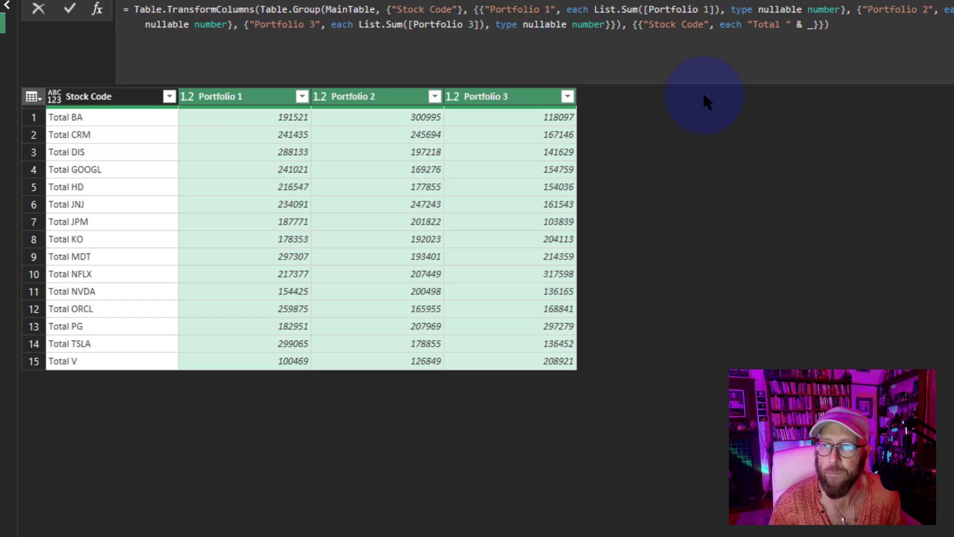
pyautogui.moveTo(109, 125)
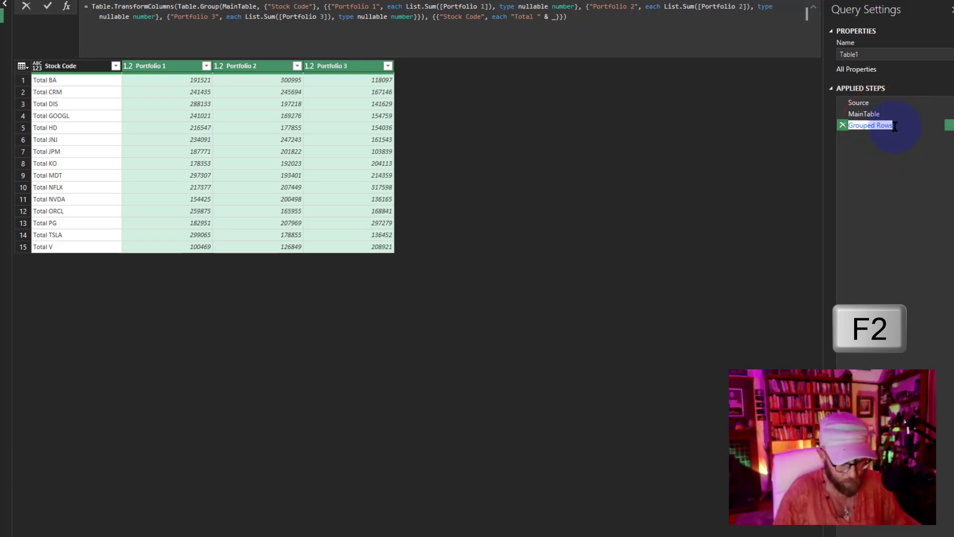
# Name the Grouped Rows step TotalTable.
pyautogui.write('TotalTable')
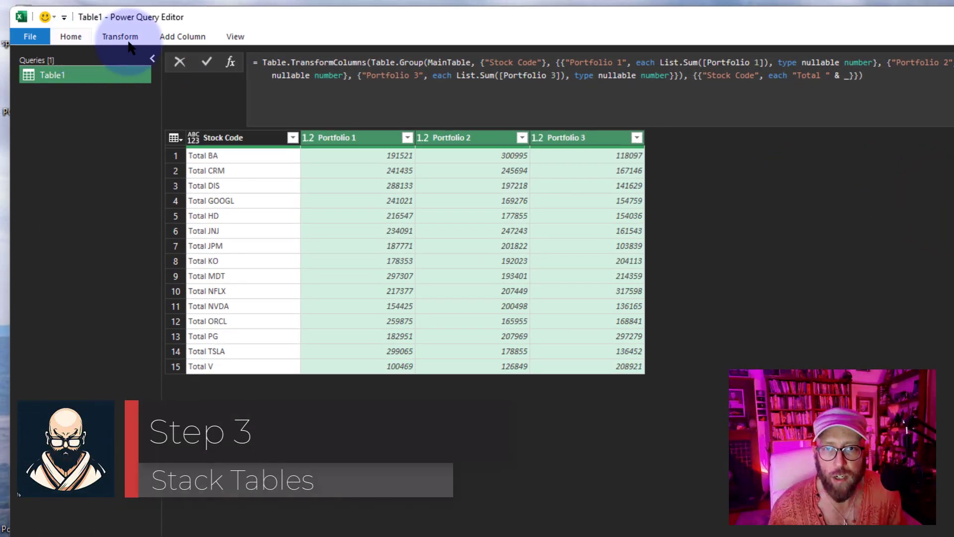
# Add a custom step = MainTable & TotalTable and check the combined rows.
pyautogui.click(229, 62)
pyautogui.write('= MainTable & Total')
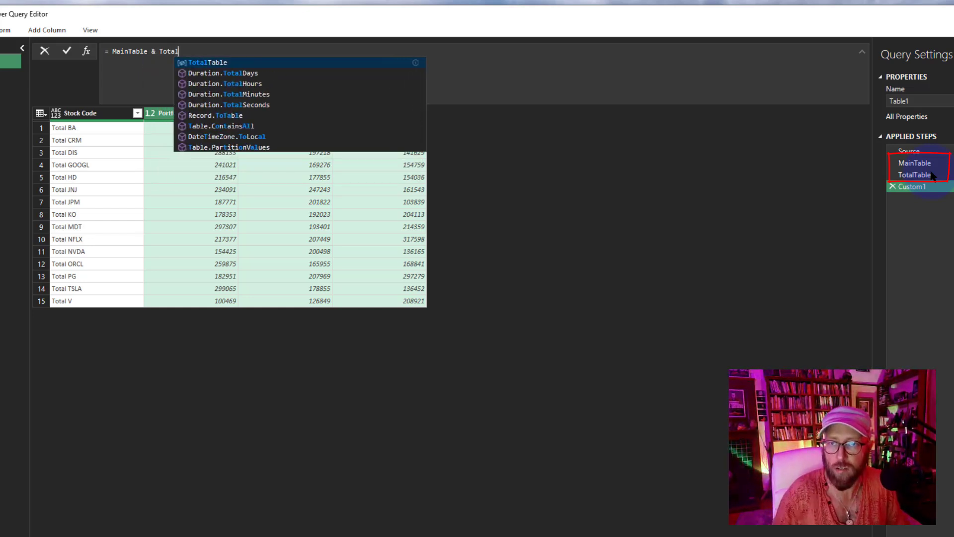
pyautogui.click(208, 62)
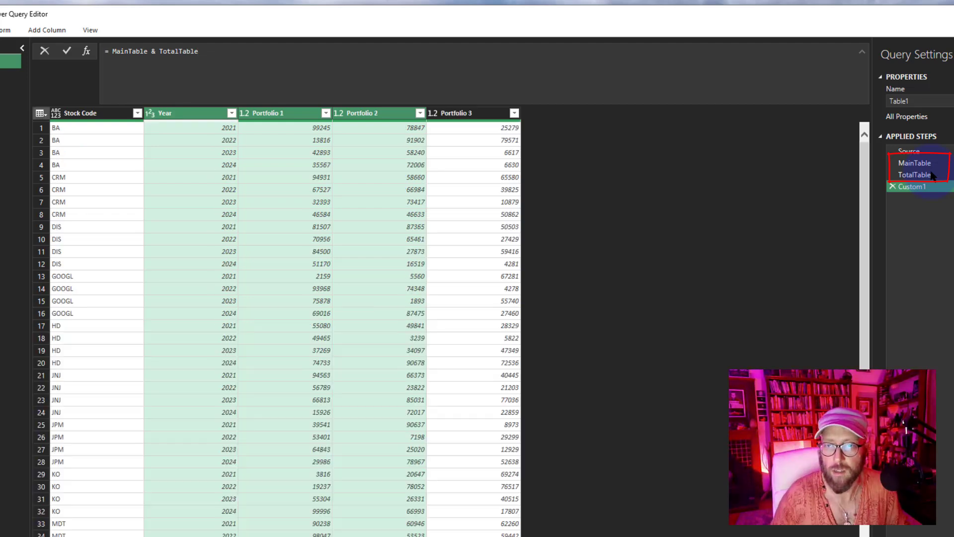
pyautogui.scroll(-3)
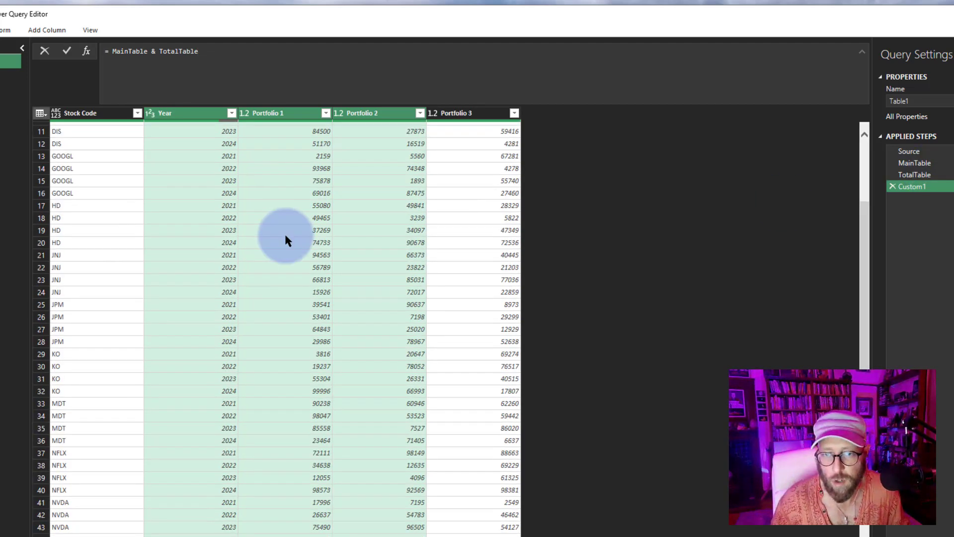
pyautogui.scroll(3)
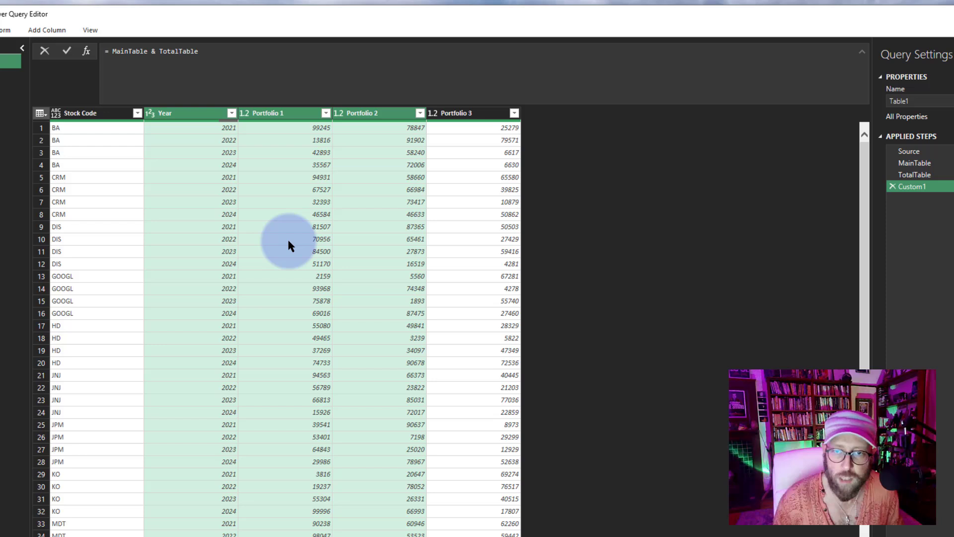
# Rename Custom1 to Result and scroll the detail rows followed by the Total rows.
pyautogui.press('f2')
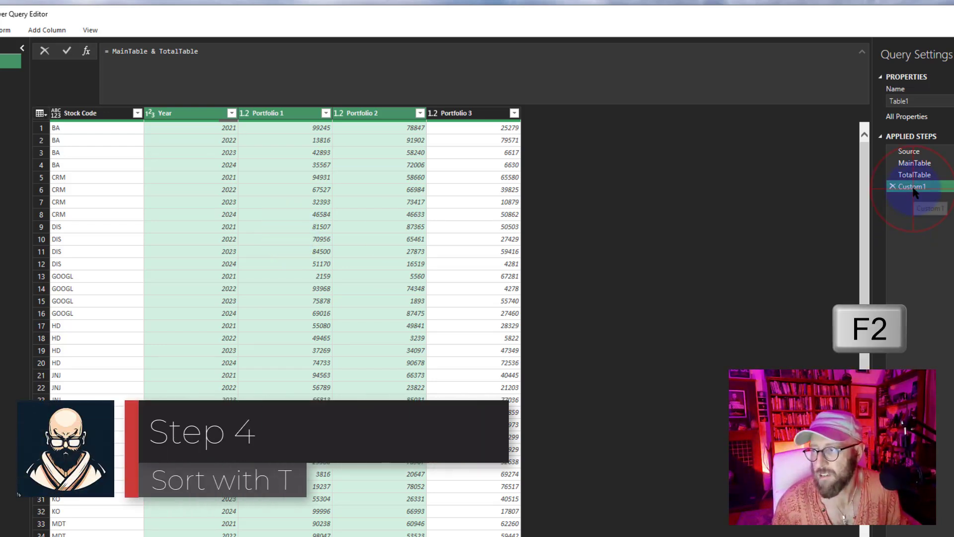
pyautogui.write('Result')
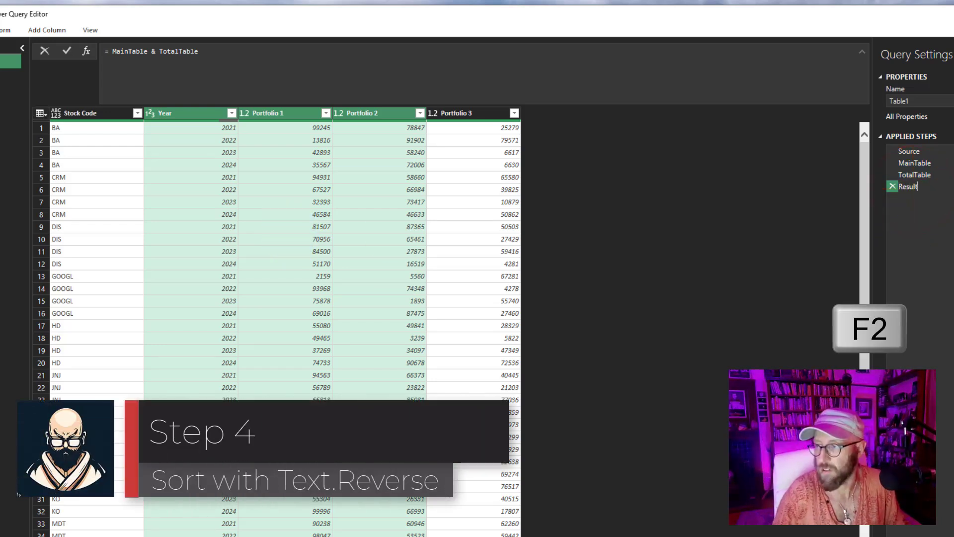
pyautogui.scroll(-3)
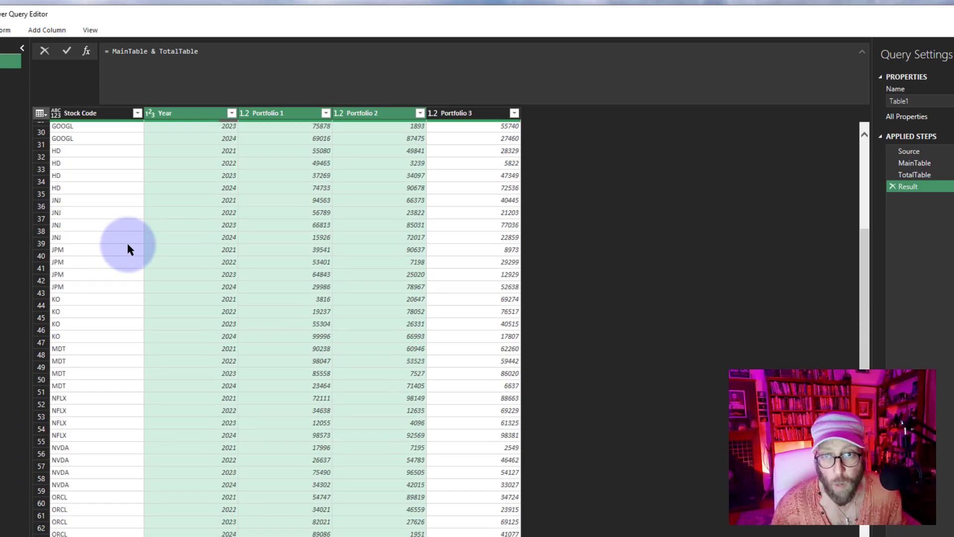
pyautogui.scroll(3)
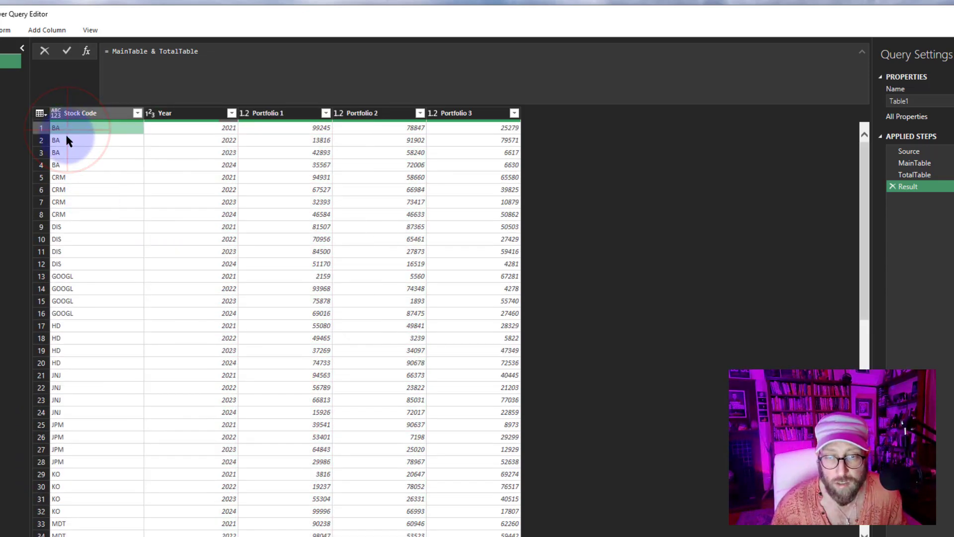
pyautogui.scroll(-3)
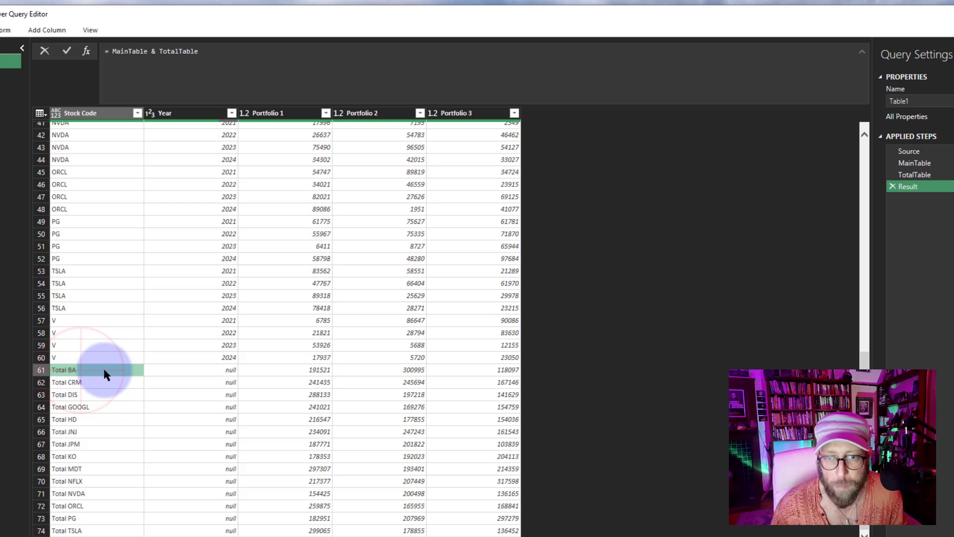
pyautogui.scroll(3)
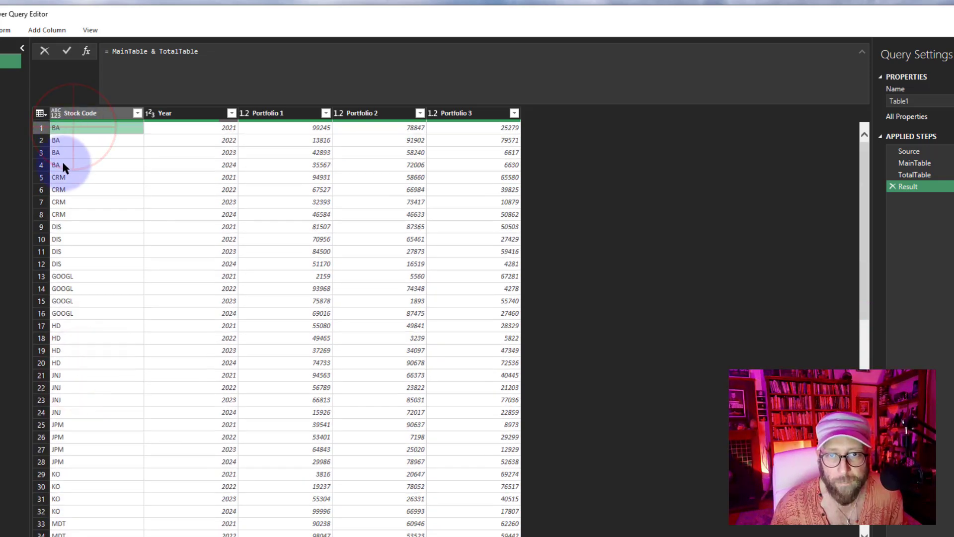
pyautogui.scroll(-3)
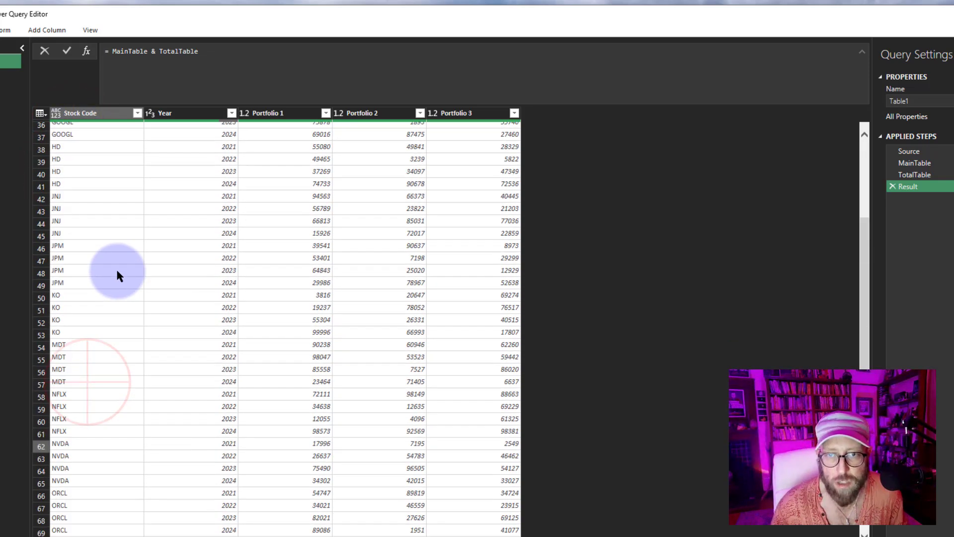
pyautogui.scroll(3)
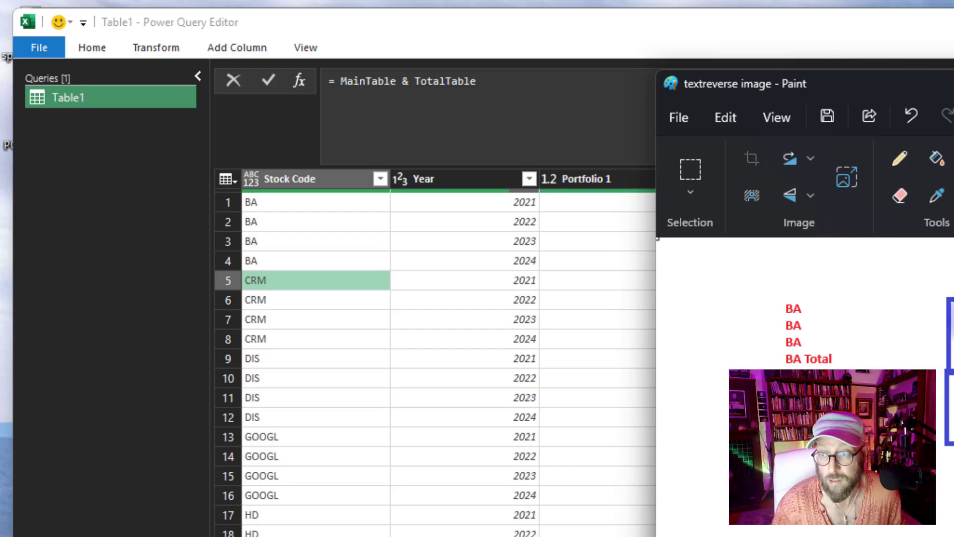
# Change the formula to Table.Sort(MainTable & TotalTable, each Text.Reverse([Stock Code])) and review the result.
pyautogui.click(341, 81)
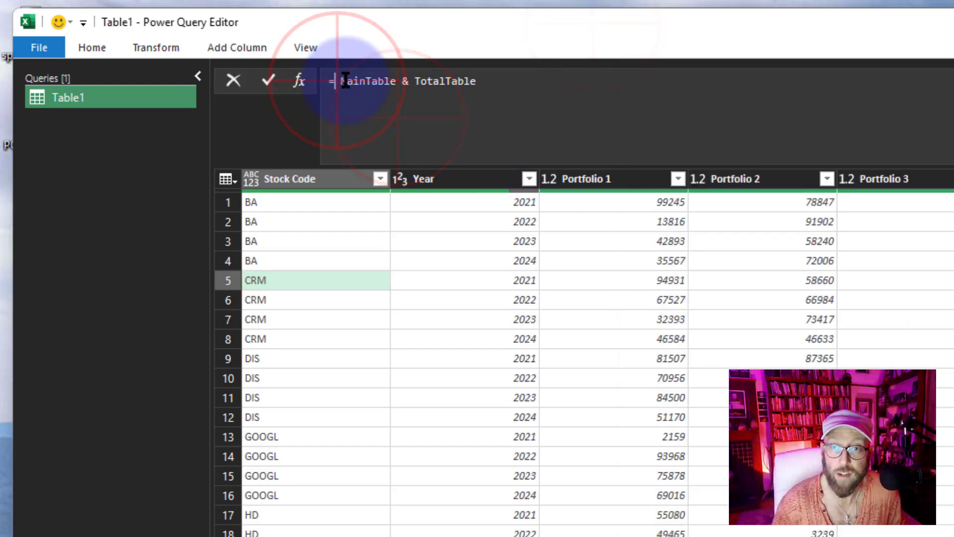
pyautogui.write('tableson')
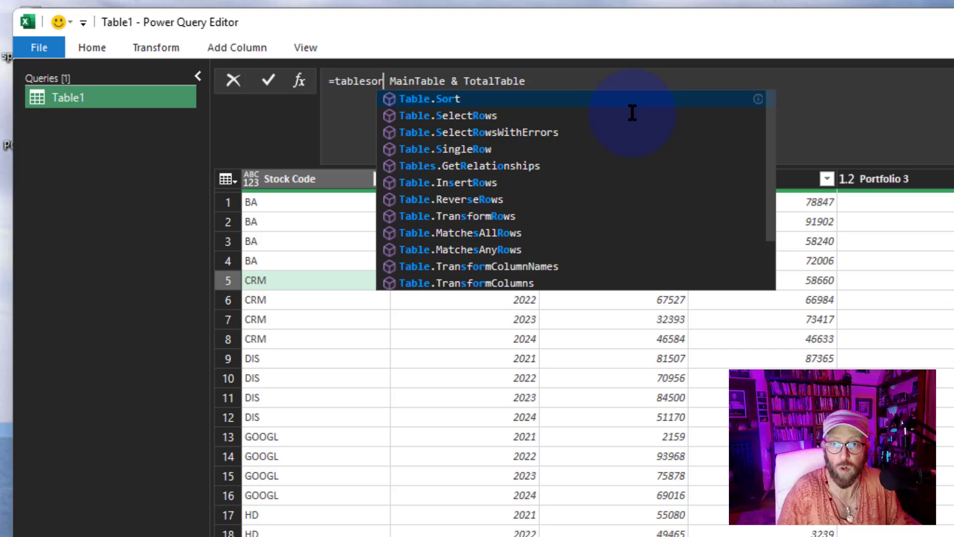
pyautogui.click(430, 98)
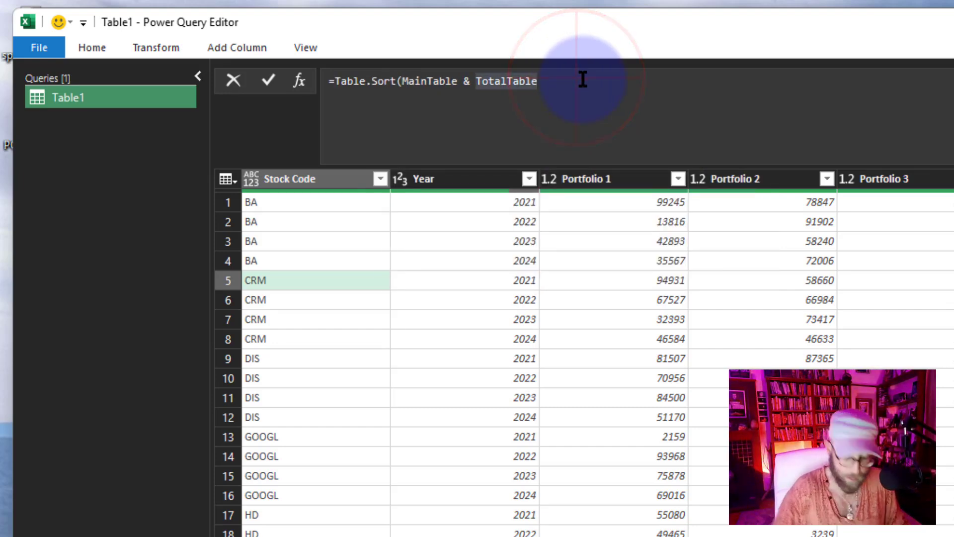
pyautogui.write(', eac')
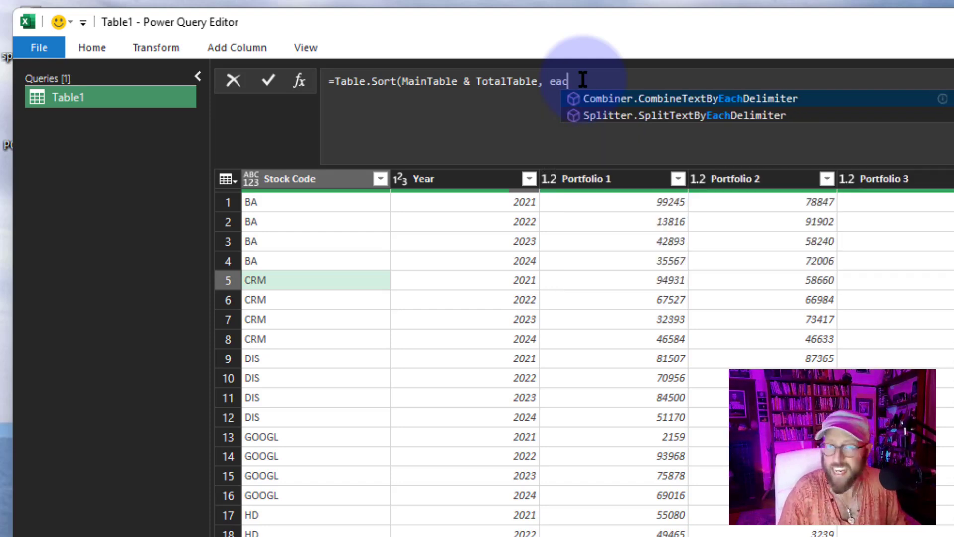
pyautogui.write('ch tex')
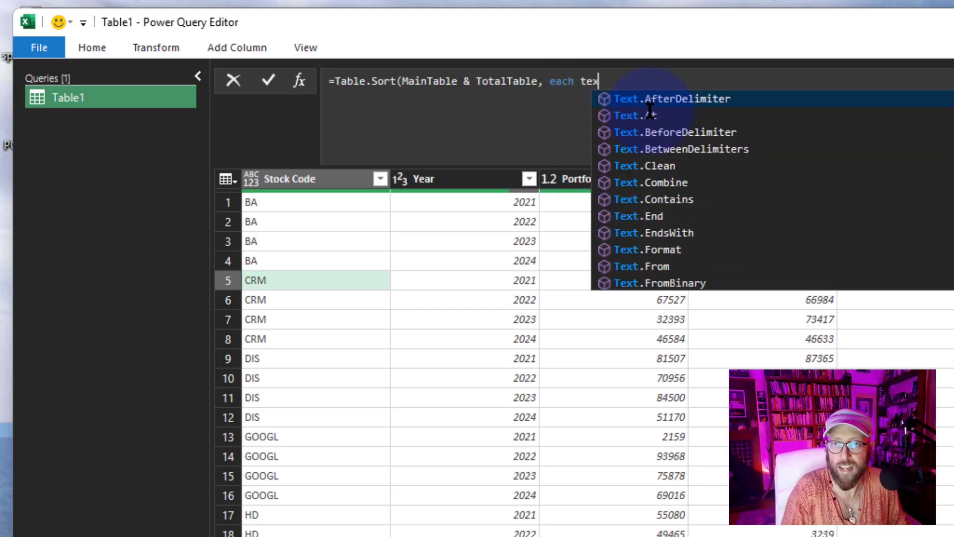
pyautogui.write('Text.Reverse')
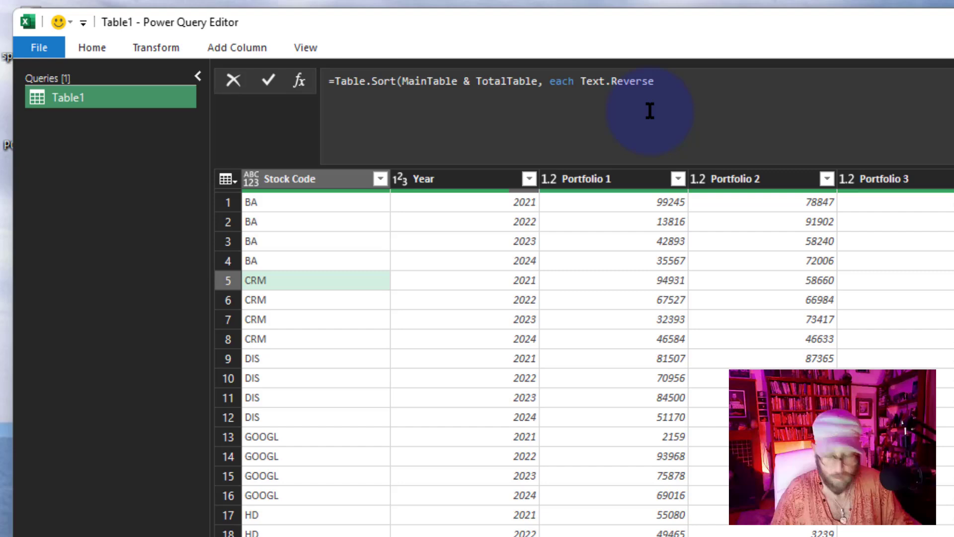
pyautogui.write('([S])')
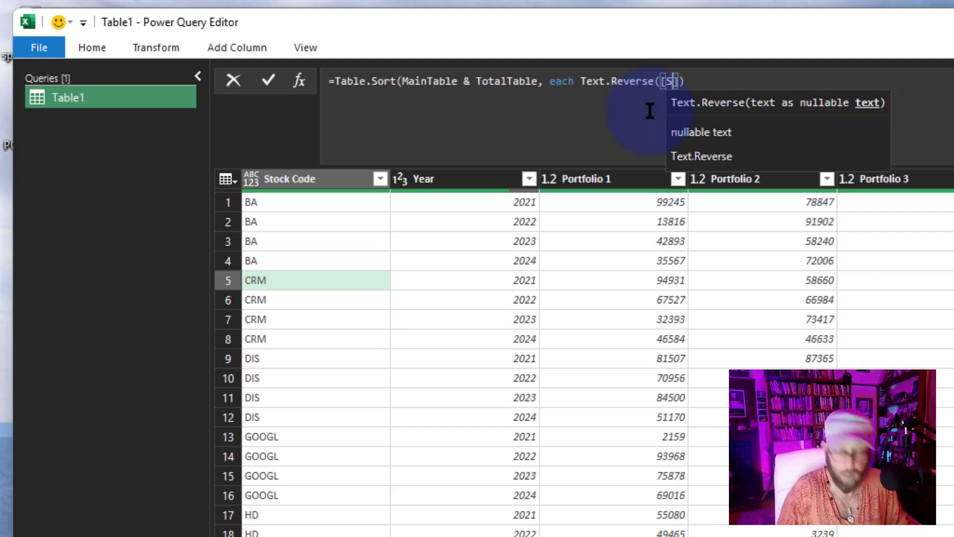
pyautogui.write('tock Code')
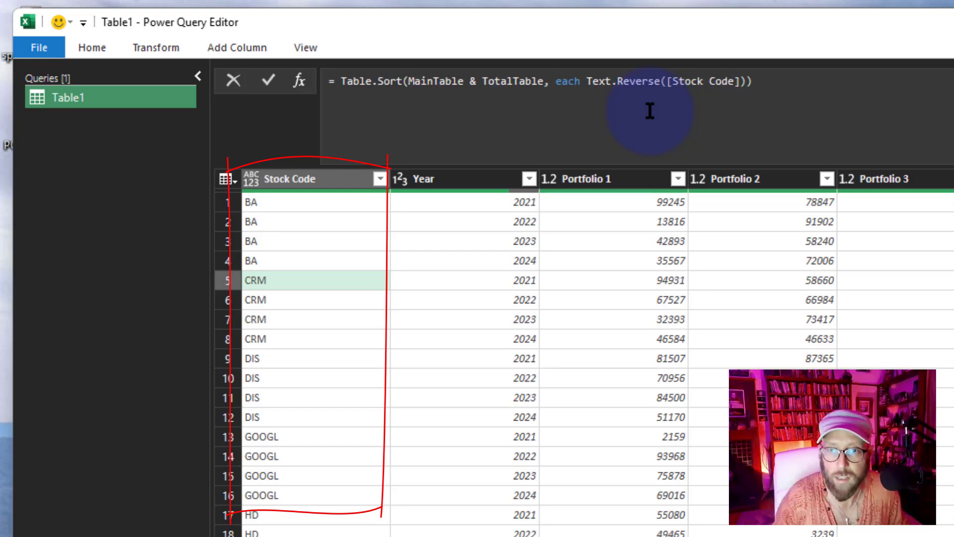
pyautogui.scroll(-3)
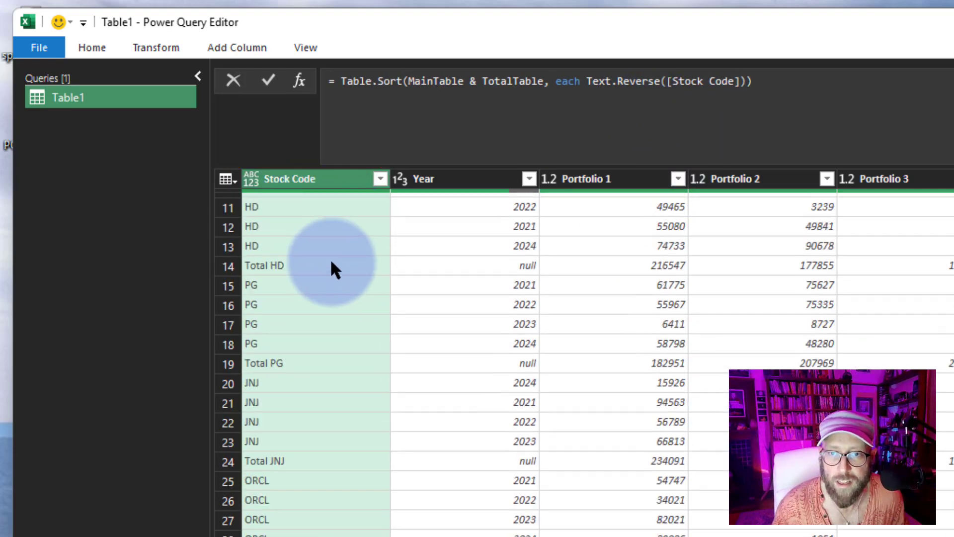
pyautogui.scroll(-3)
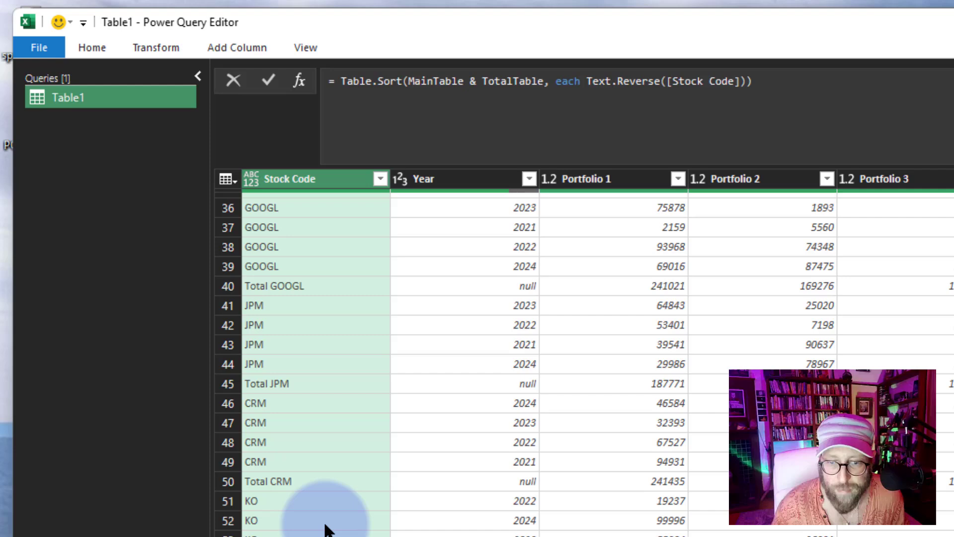
pyautogui.scroll(3)
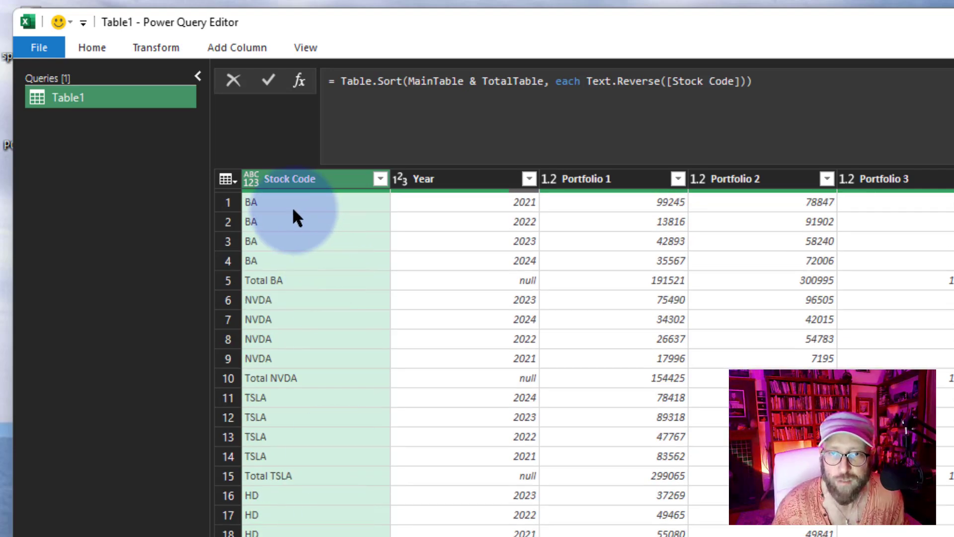